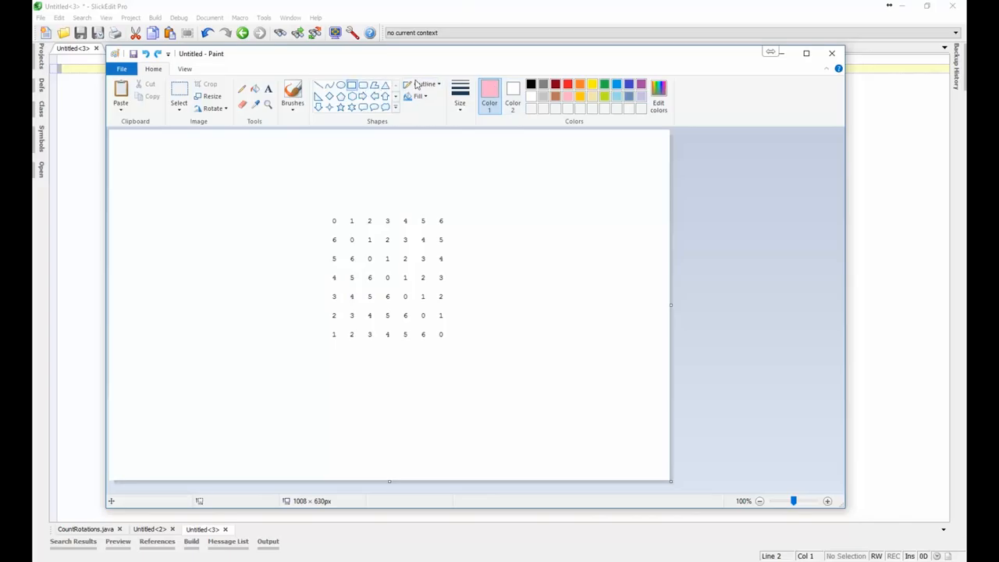
Outline the top row 0 1 2 3 4 5 6 with a black rectangle.
drag(319, 200, 480, 228)
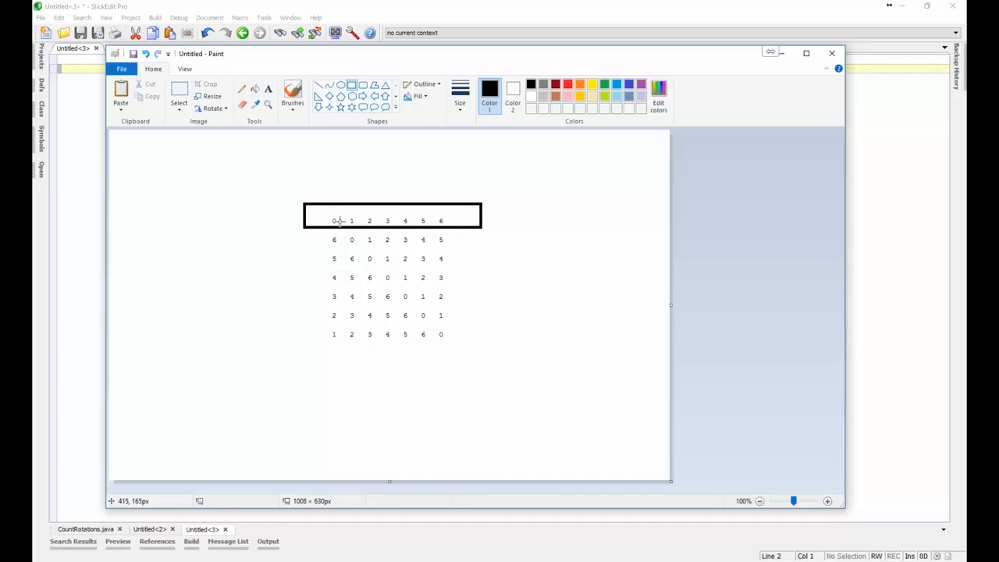
mouse_move(564, 237)
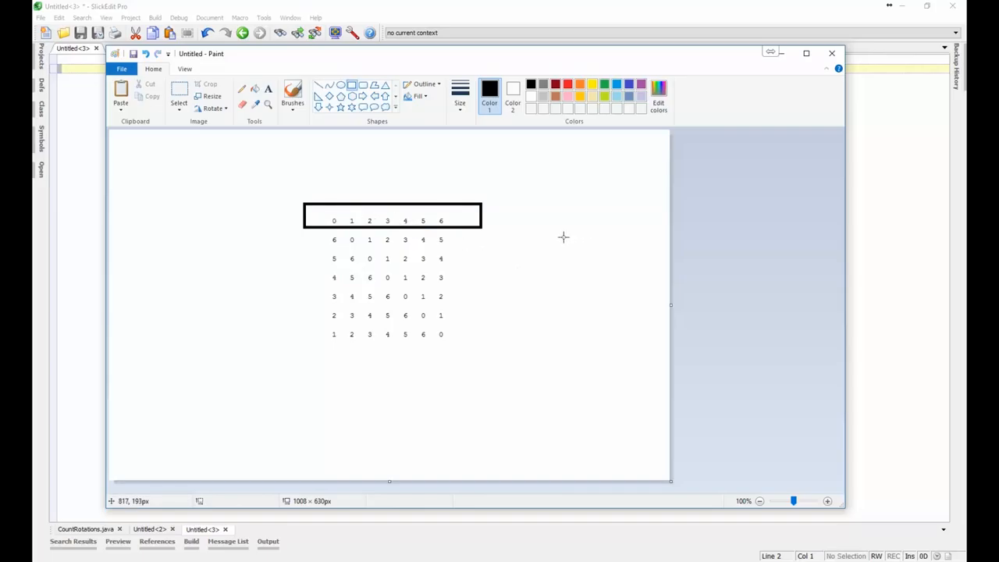
mouse_move(480, 237)
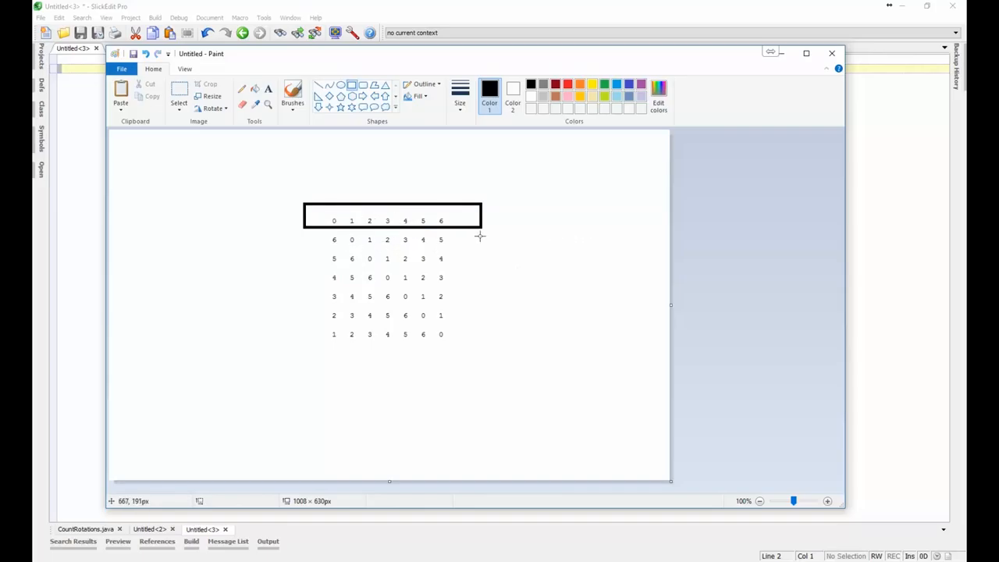
mouse_move(443, 238)
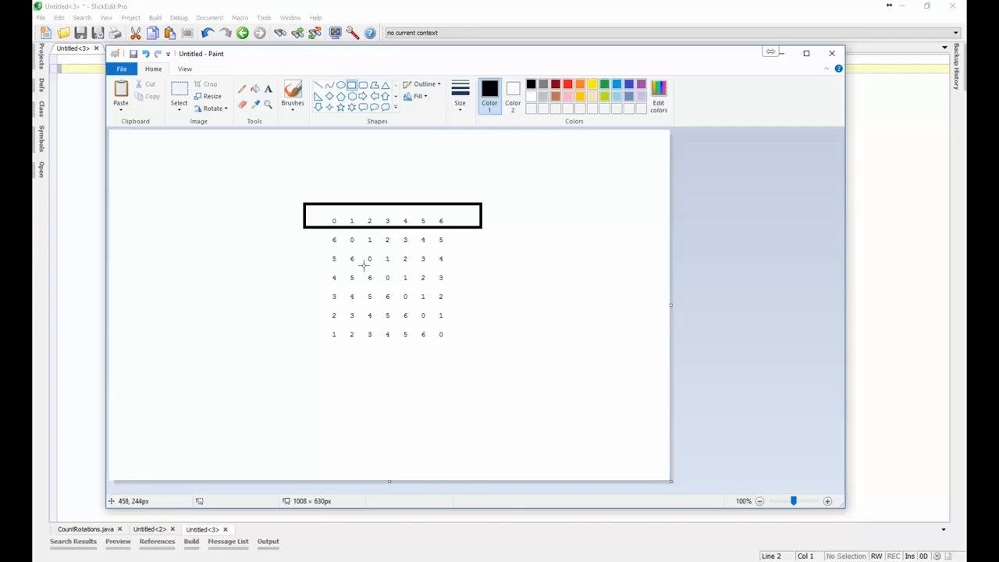
Box the leading runs 5 6 in the third row and 3 4 5 6 in the fifth row.
drag(311, 247, 362, 270)
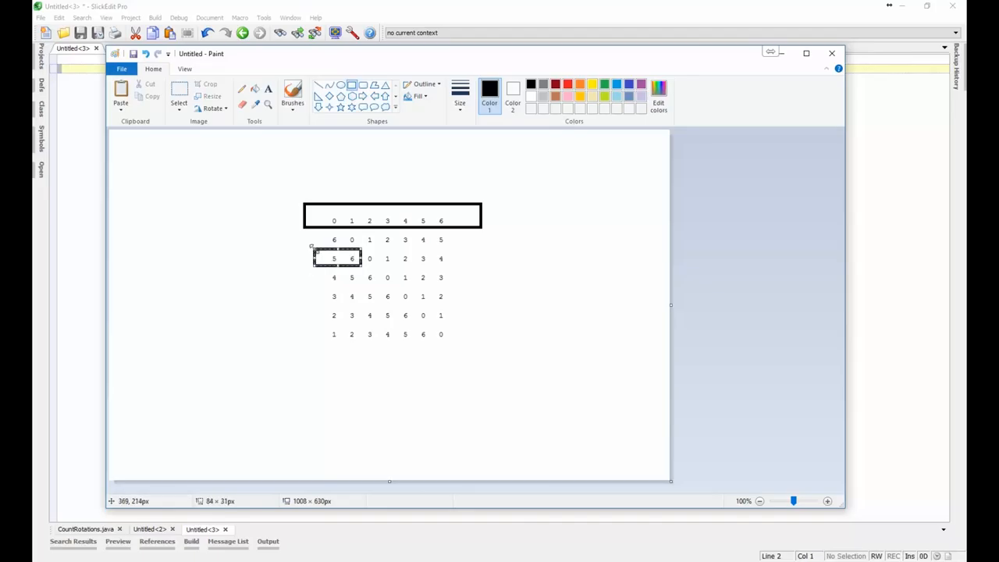
mouse_move(381, 284)
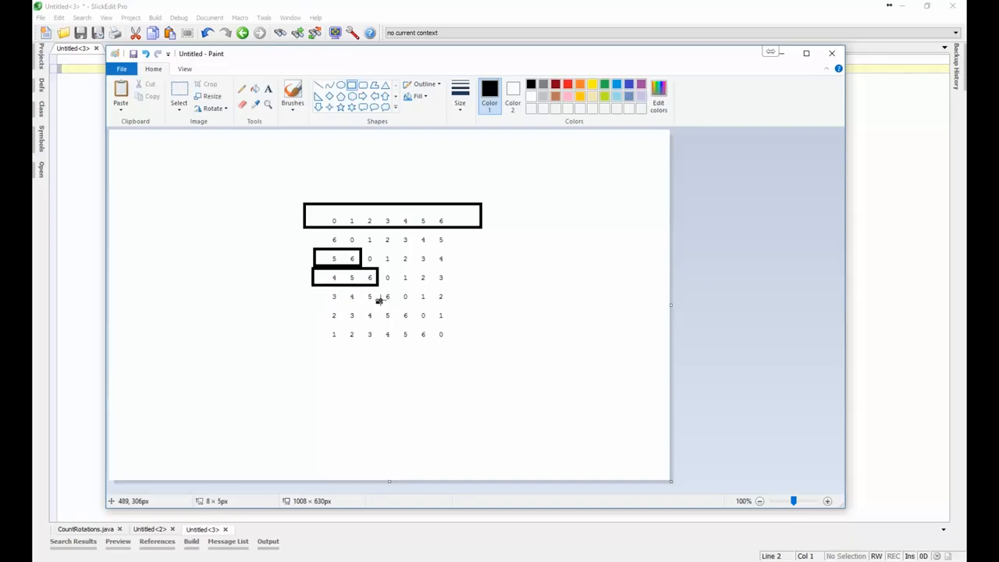
drag(312, 290, 393, 302)
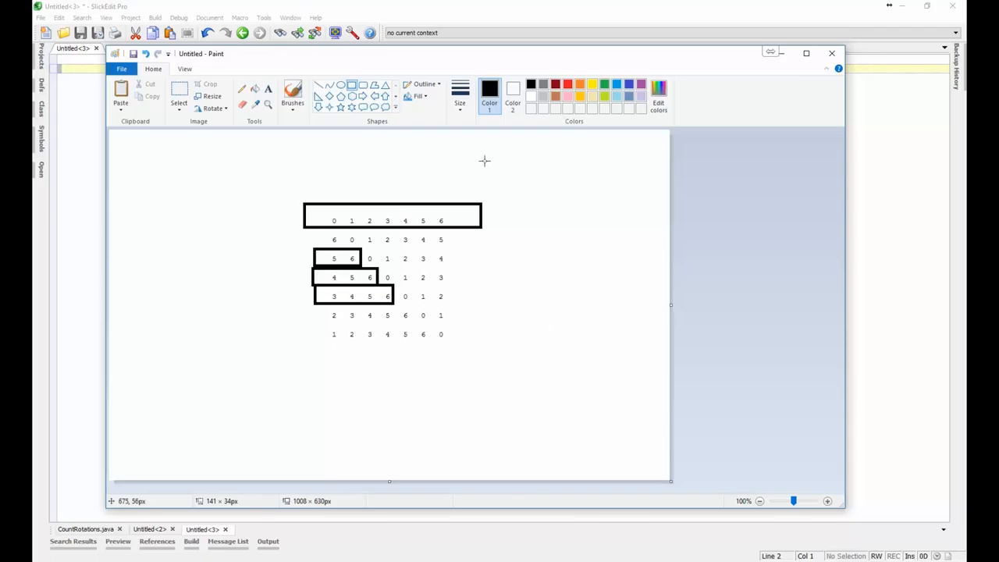
mouse_move(413, 261)
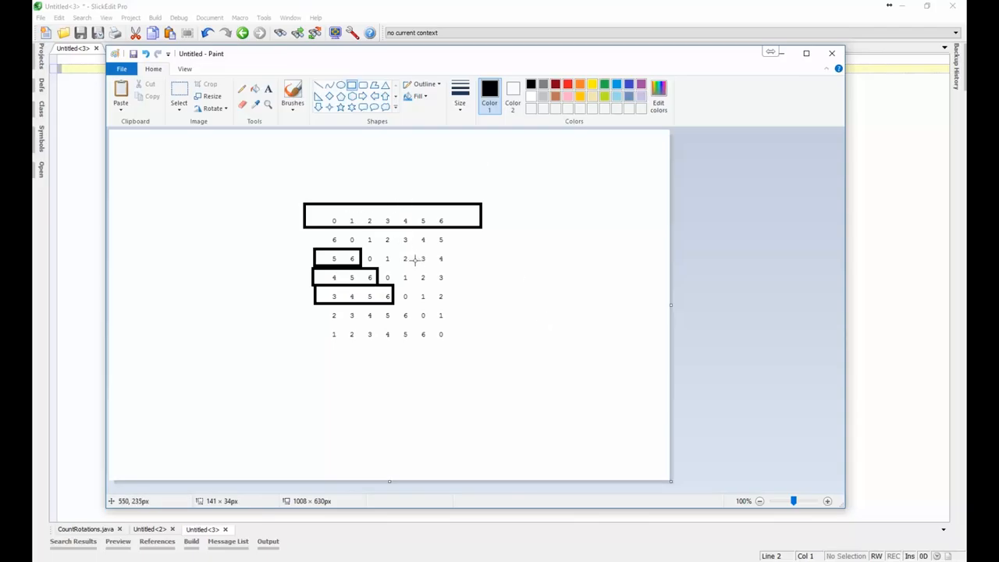
mouse_move(414, 259)
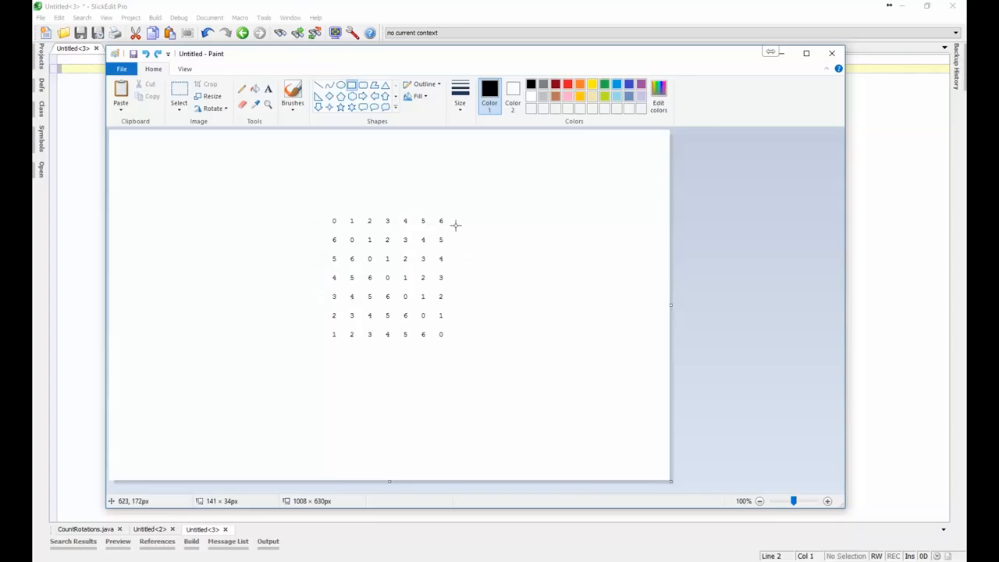
mouse_move(372, 224)
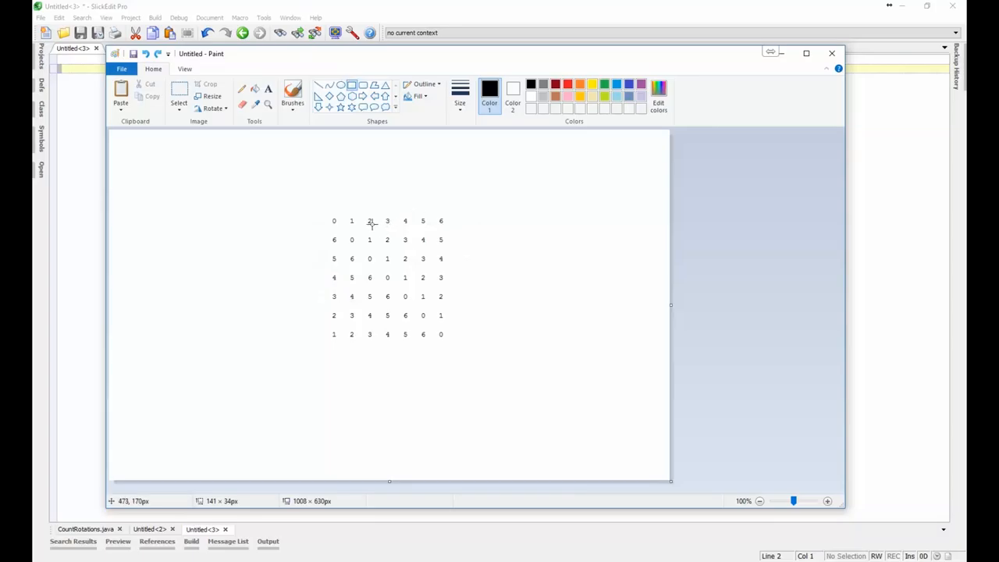
mouse_move(343, 230)
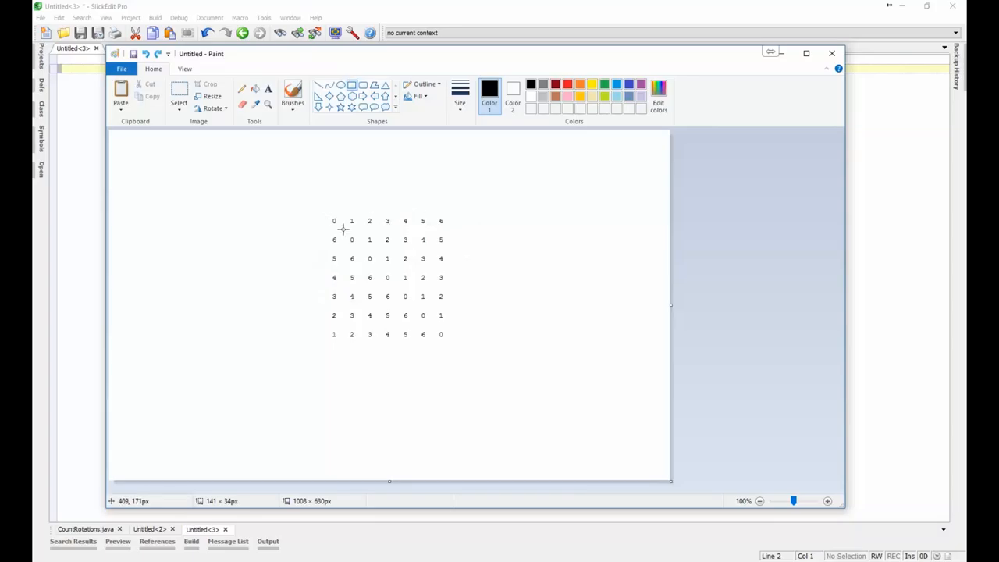
mouse_move(478, 354)
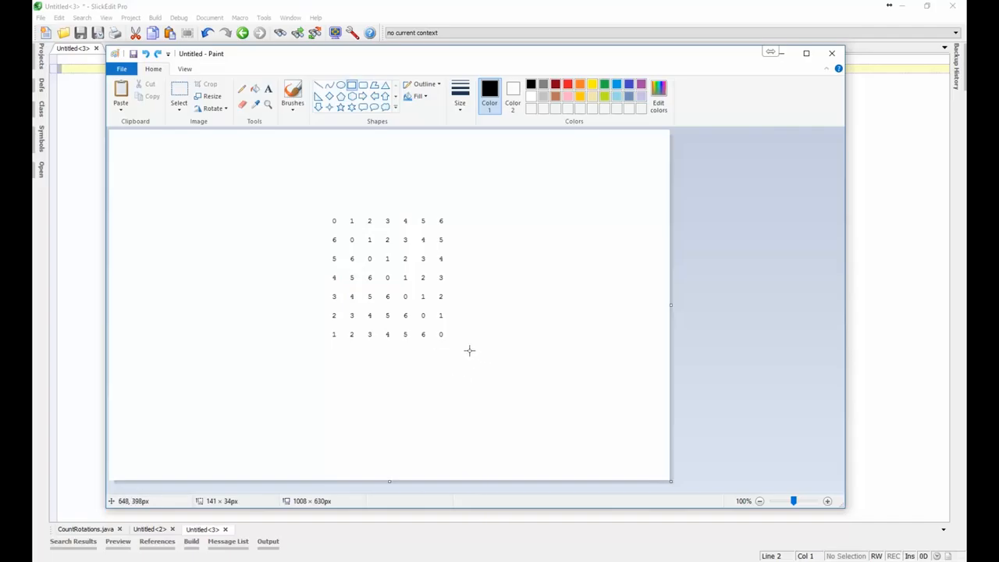
mouse_move(337, 209)
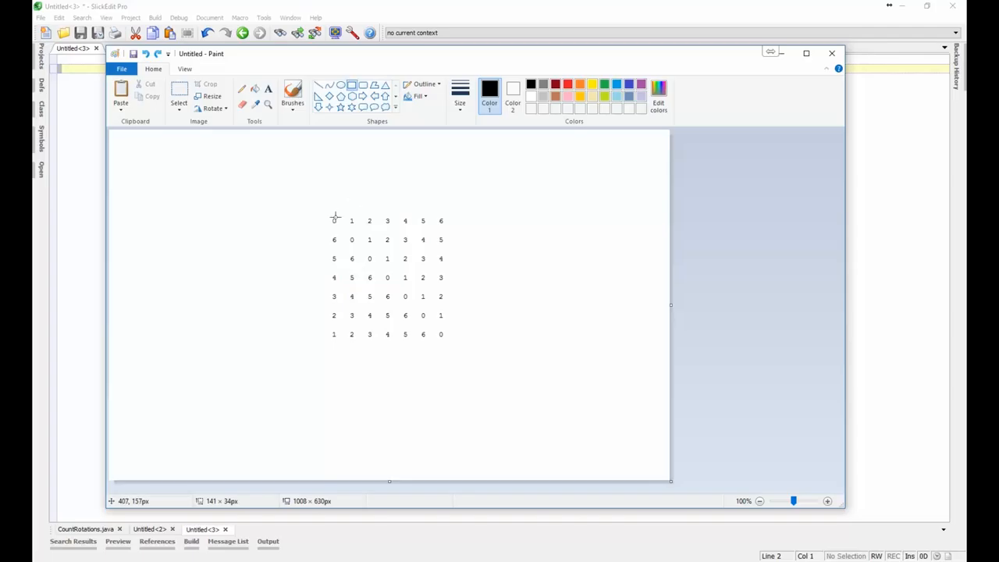
mouse_move(446, 350)
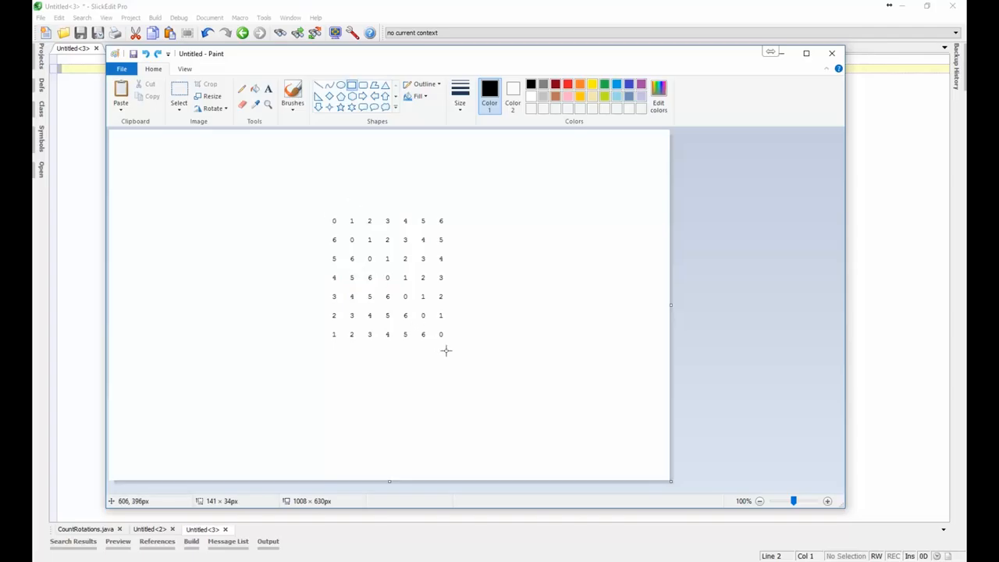
mouse_move(332, 228)
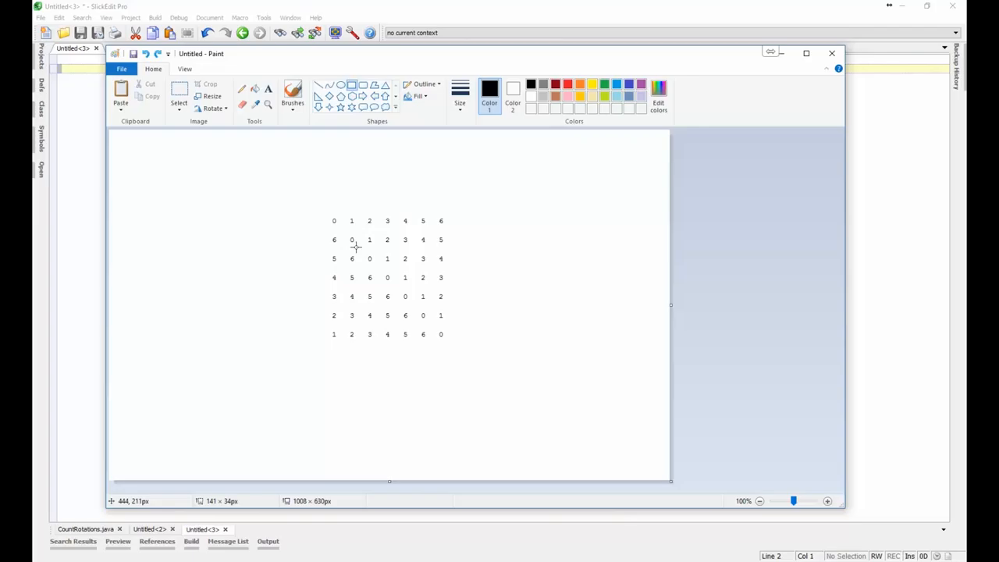
mouse_move(371, 266)
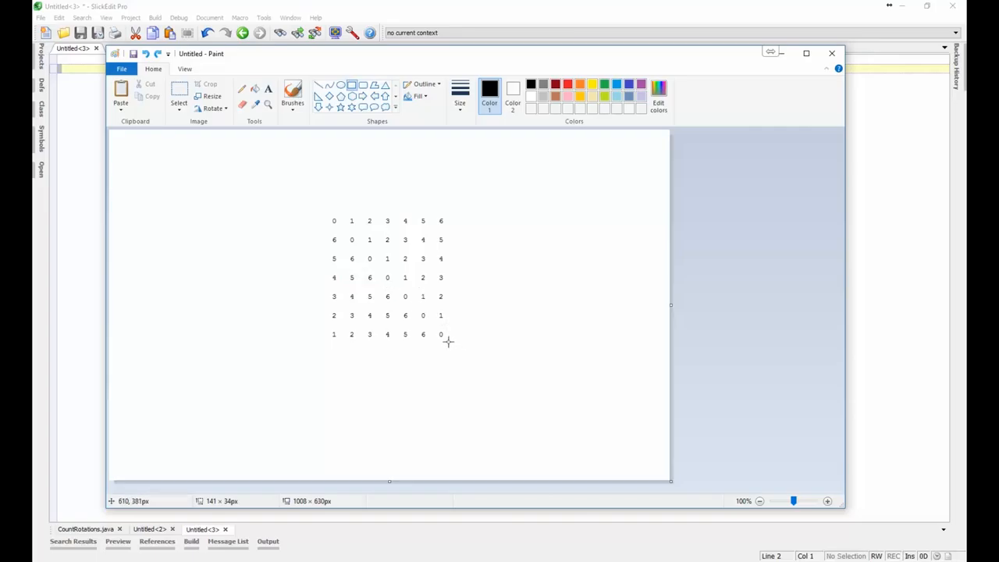
mouse_move(462, 340)
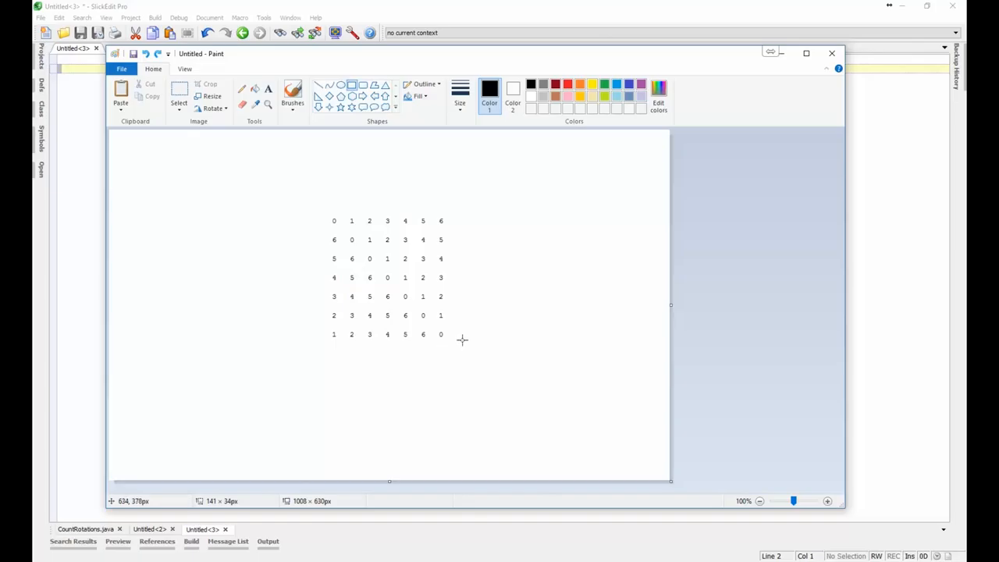
mouse_move(462, 340)
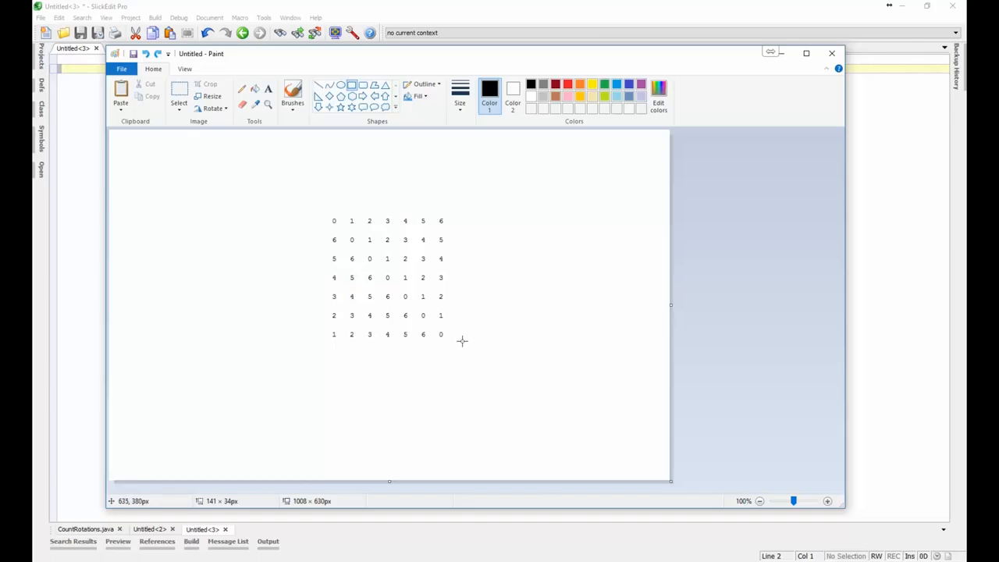
mouse_move(454, 309)
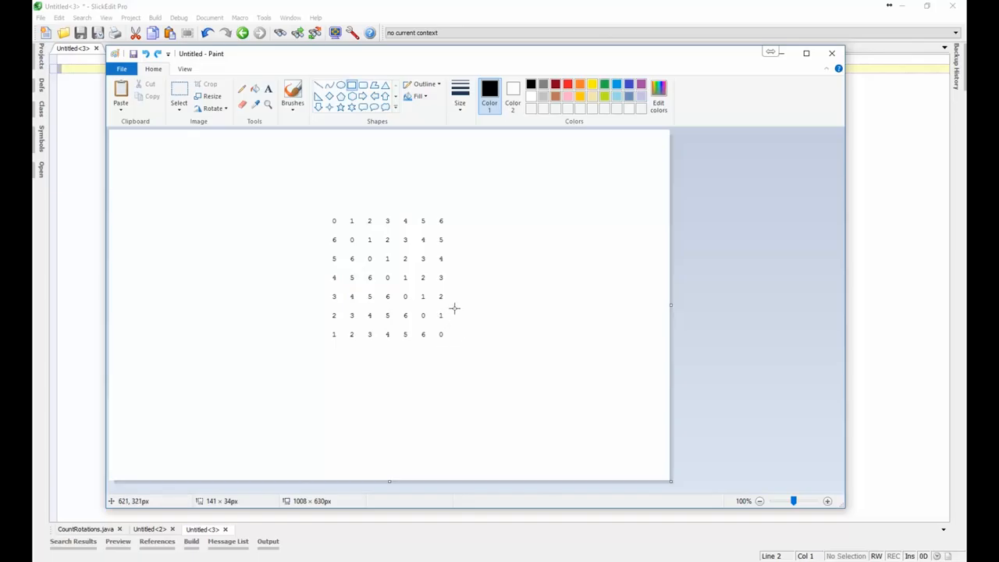
mouse_move(465, 295)
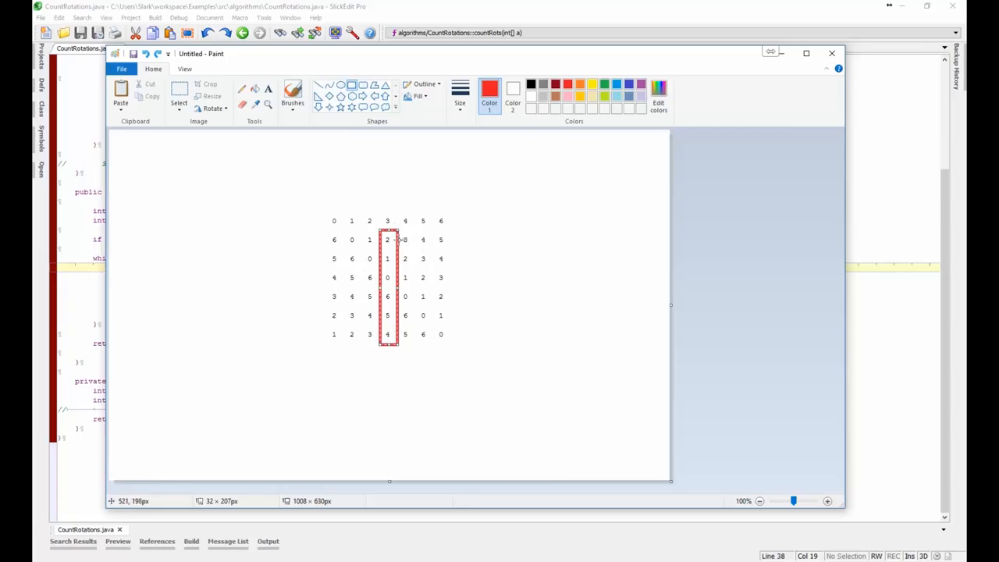
mouse_move(399, 231)
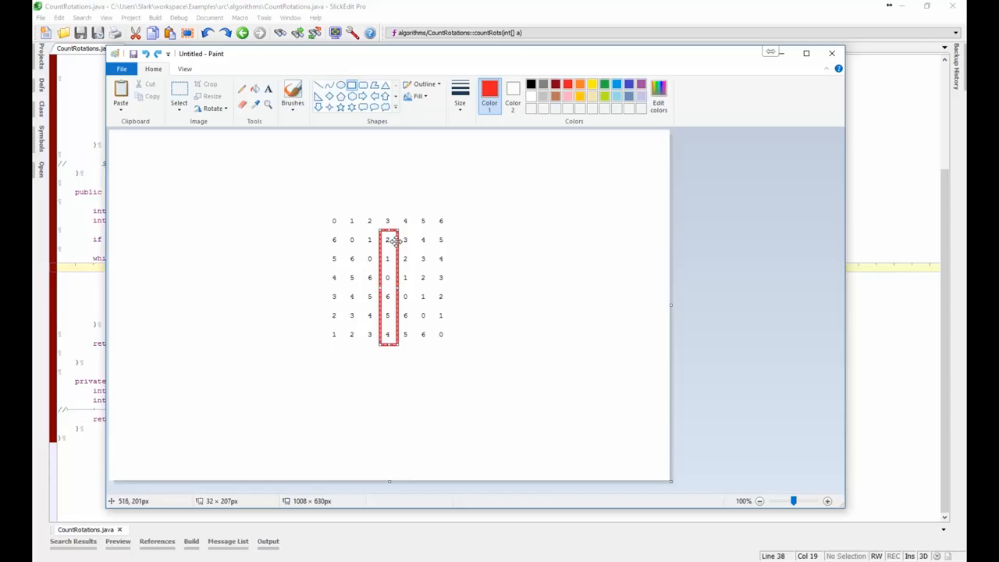
mouse_move(409, 240)
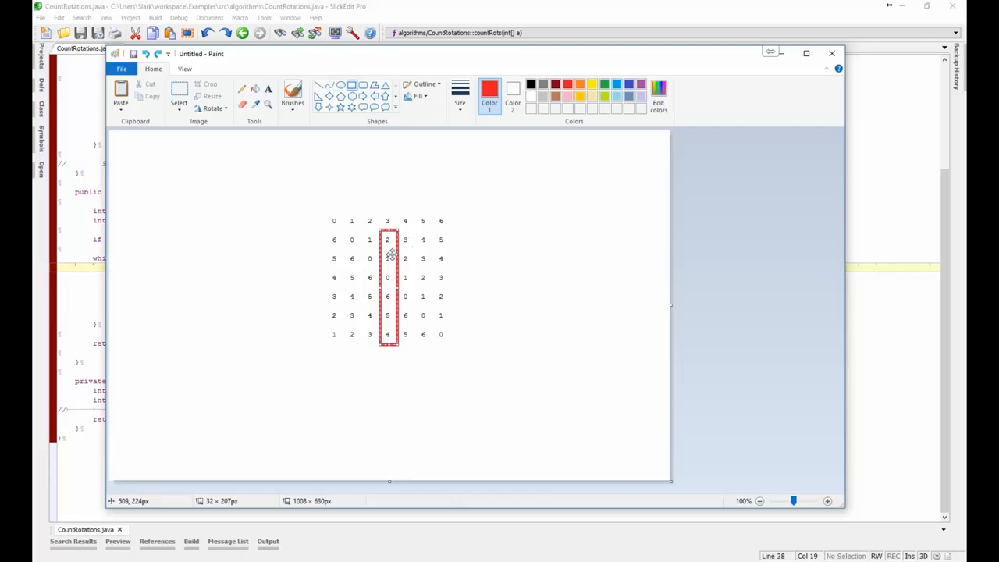
mouse_move(652, 405)
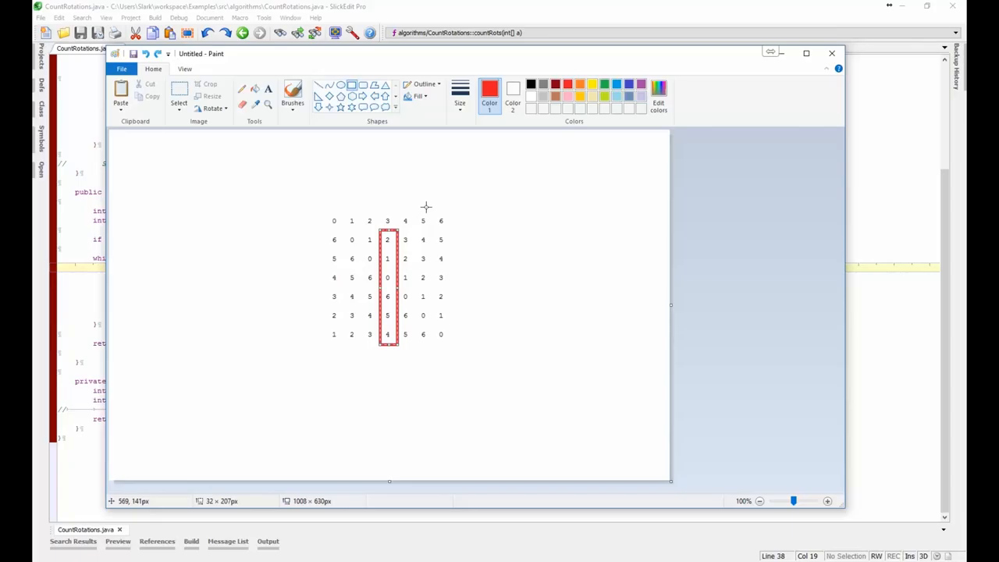
Draw a red rectangle around the last column of the rotated rows.
drag(440, 231, 462, 345)
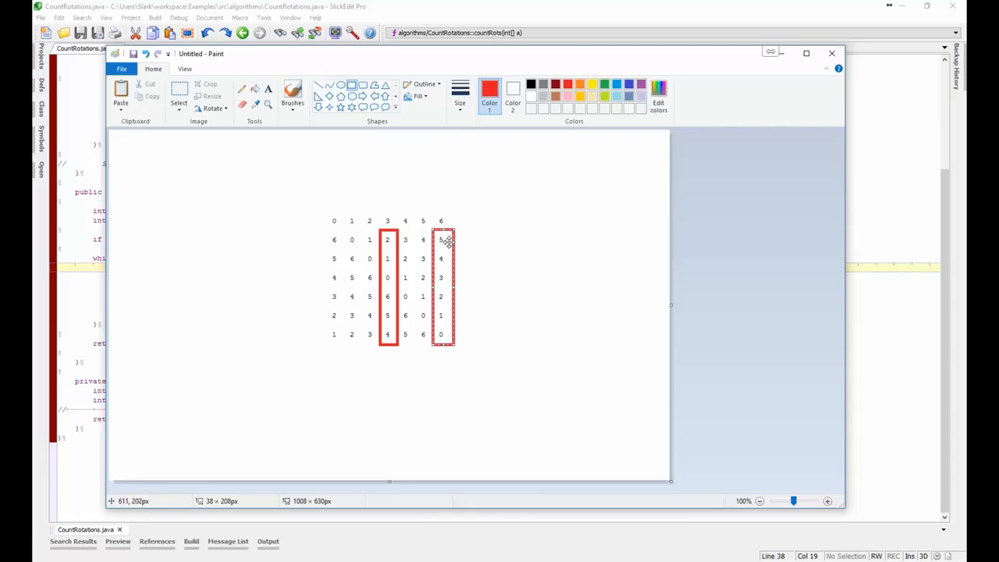
mouse_move(451, 245)
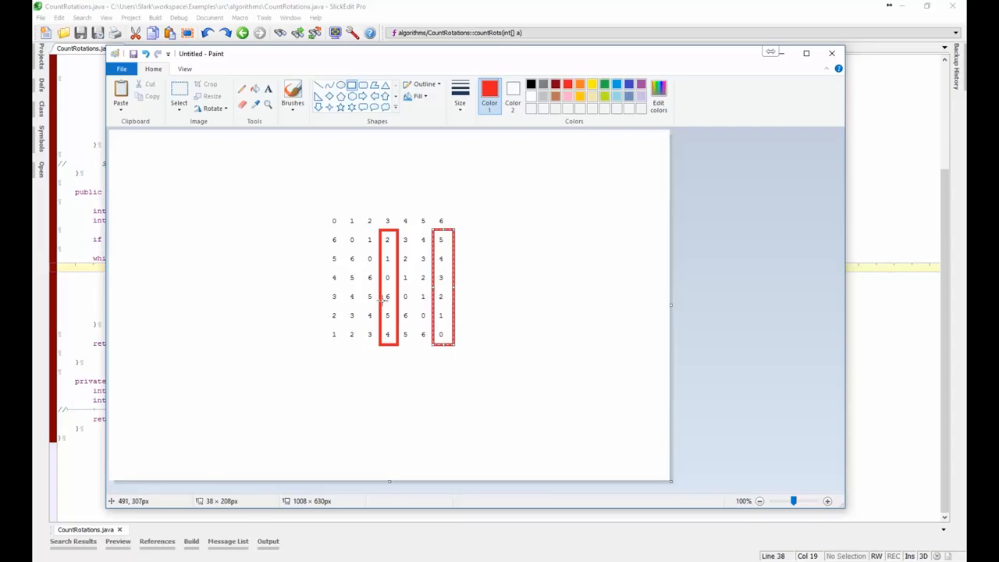
mouse_move(429, 293)
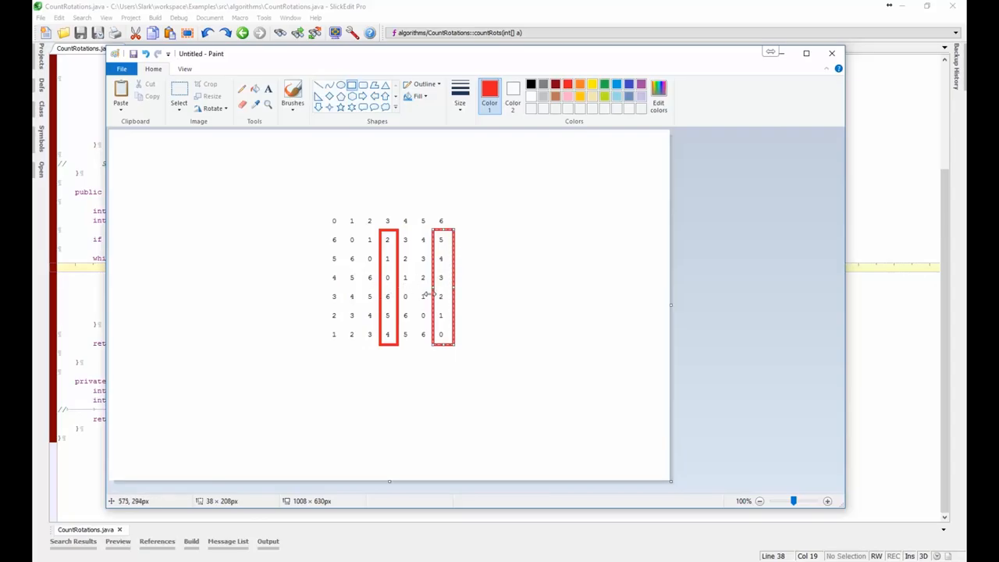
mouse_move(469, 293)
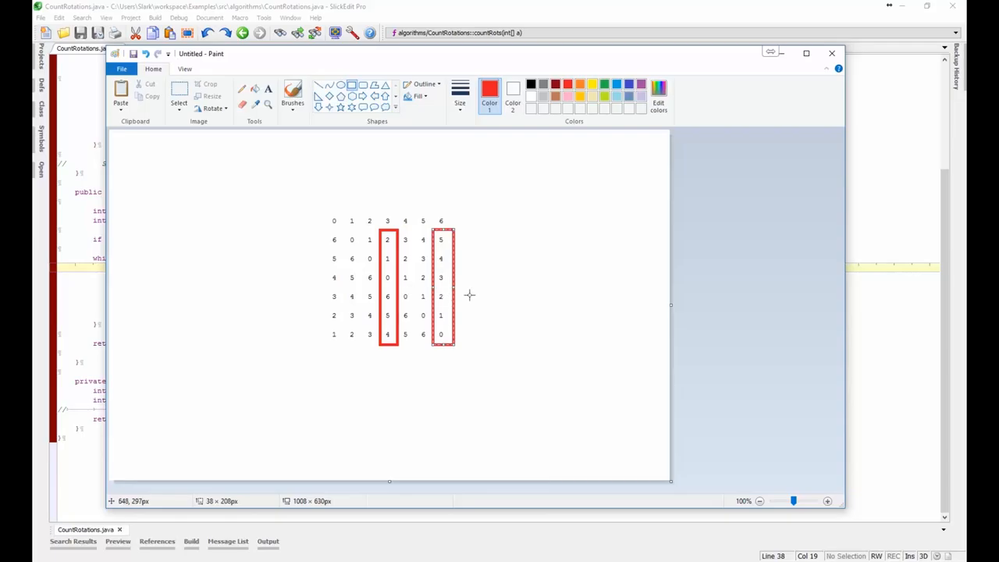
mouse_move(435, 297)
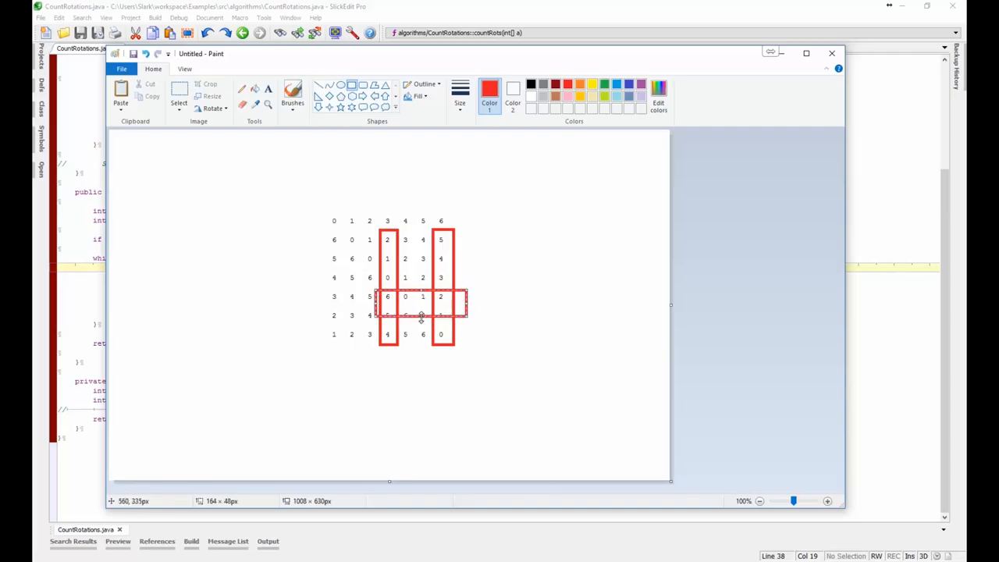
Stretch a red box over rows 4–6 from the middle column to the last column.
drag(422, 315, 421, 353)
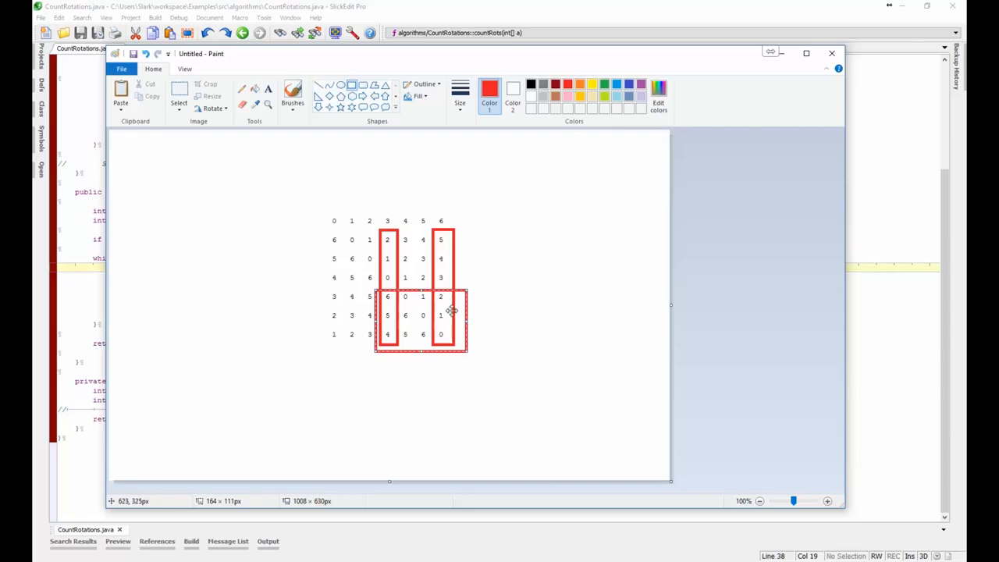
mouse_move(425, 296)
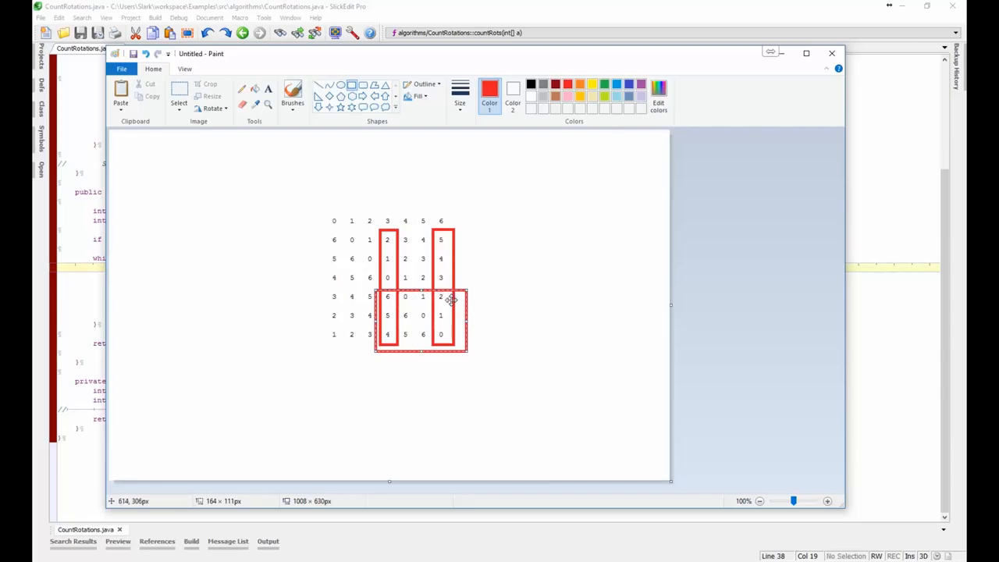
mouse_move(451, 303)
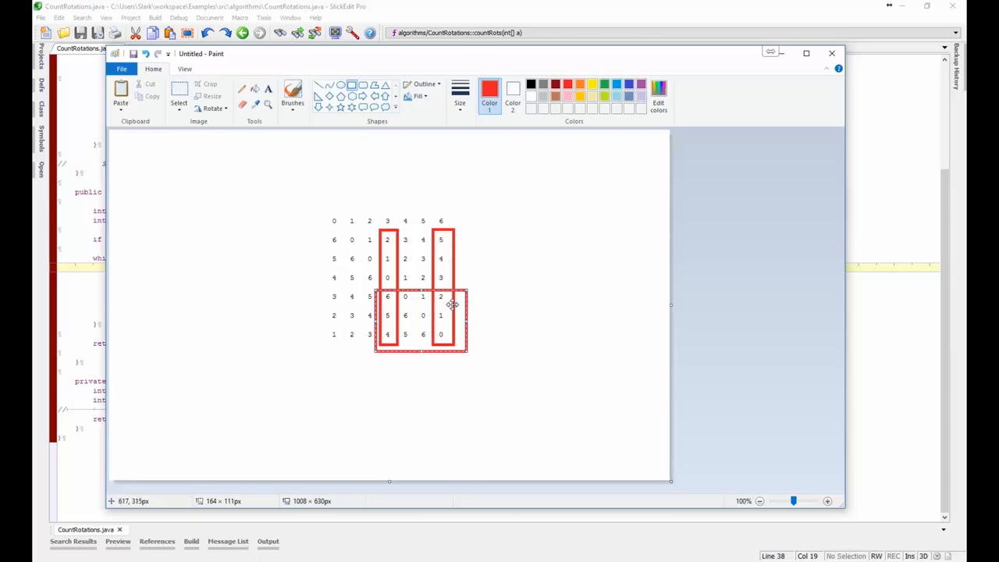
mouse_move(446, 322)
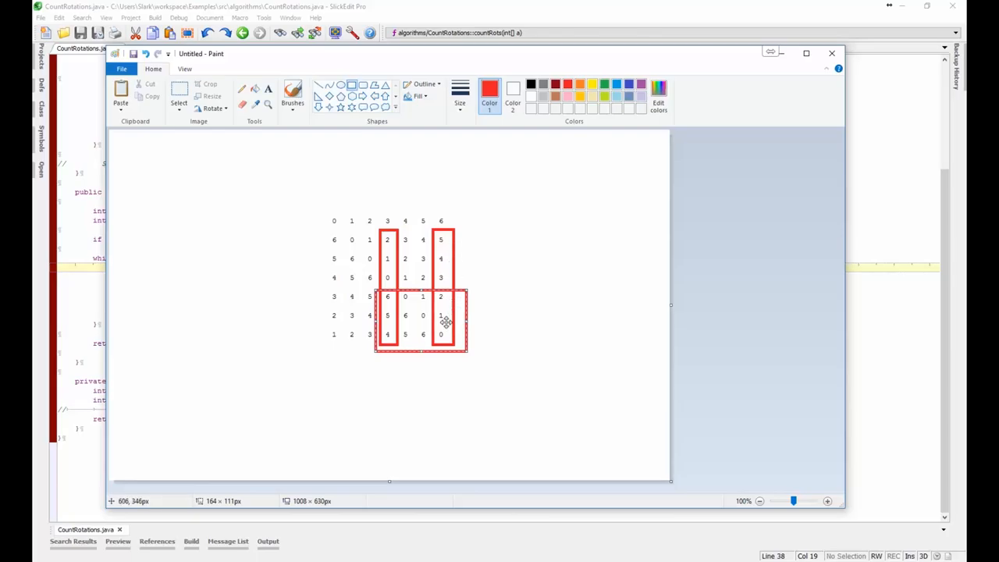
mouse_move(444, 324)
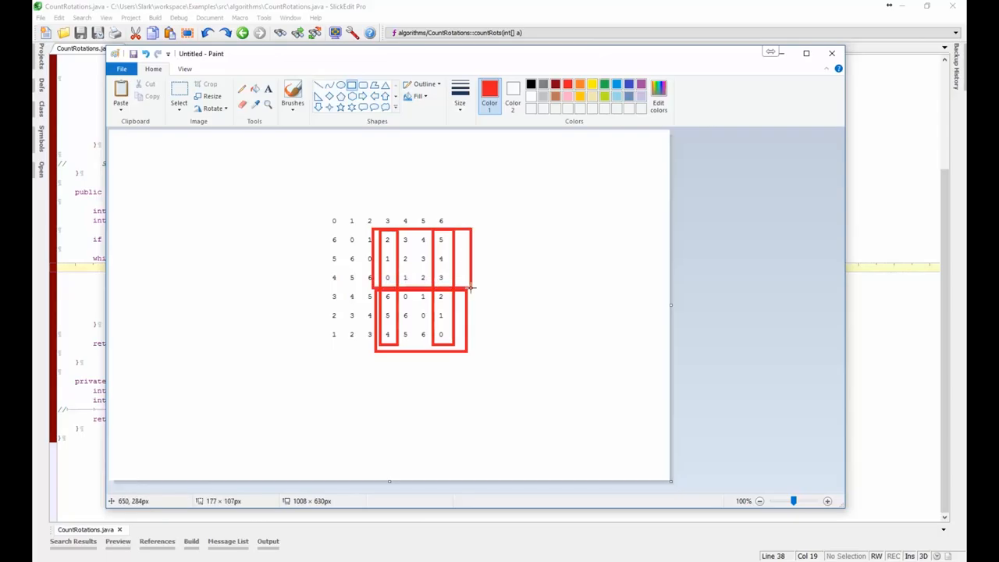
Fit a red box around rows 1–3, columns 4–6 to the right of the middle.
drag(461, 288, 418, 250)
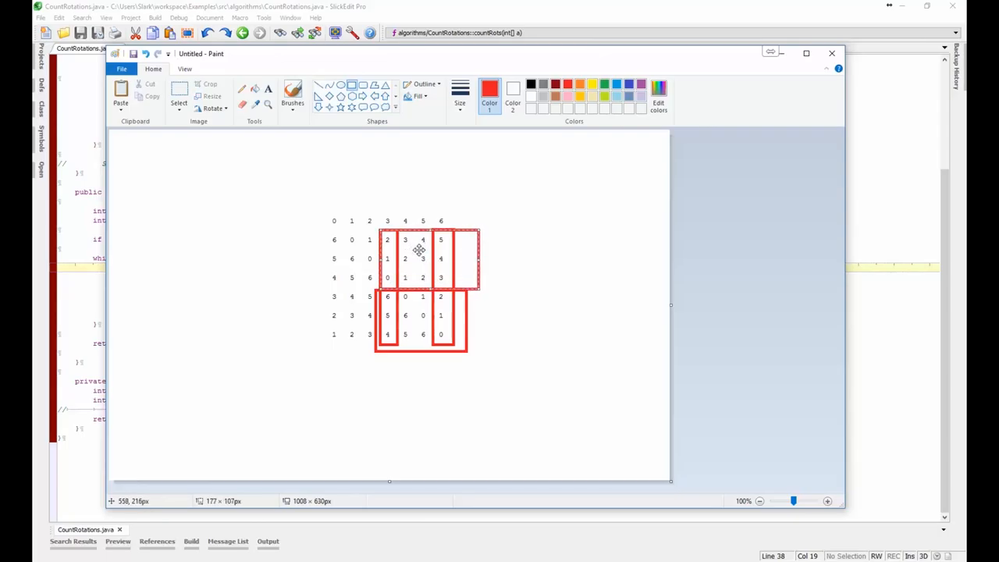
mouse_move(390, 240)
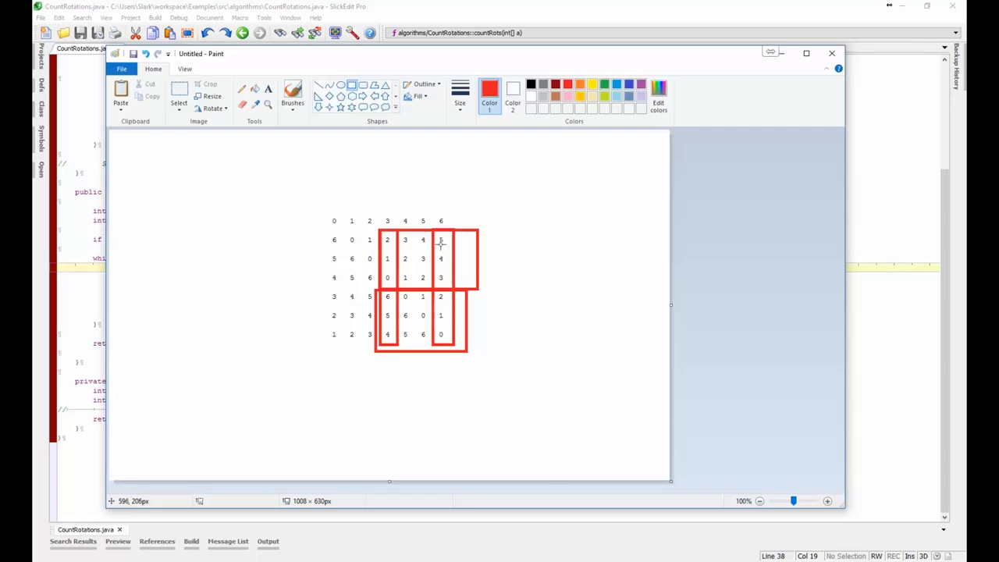
mouse_move(393, 241)
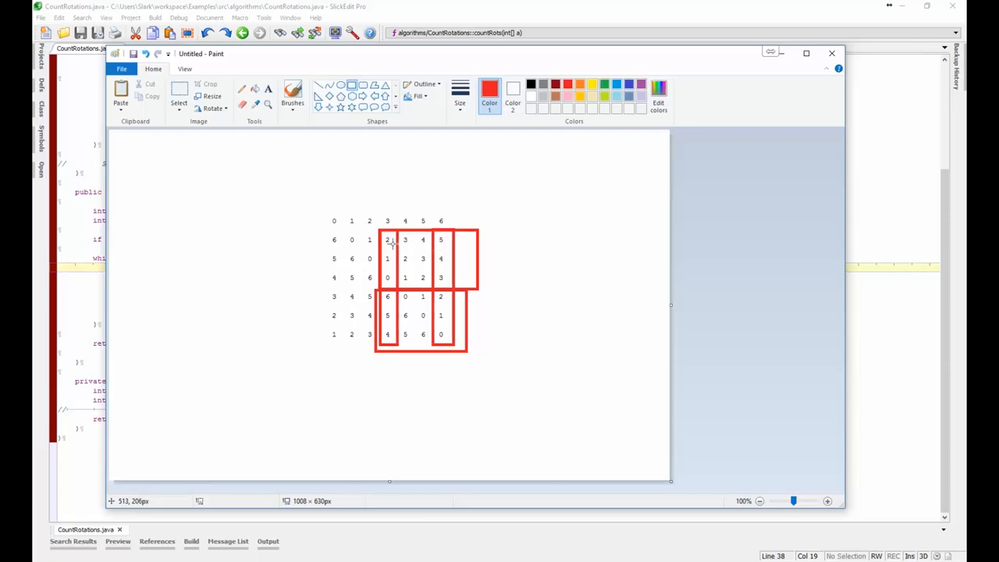
mouse_move(371, 237)
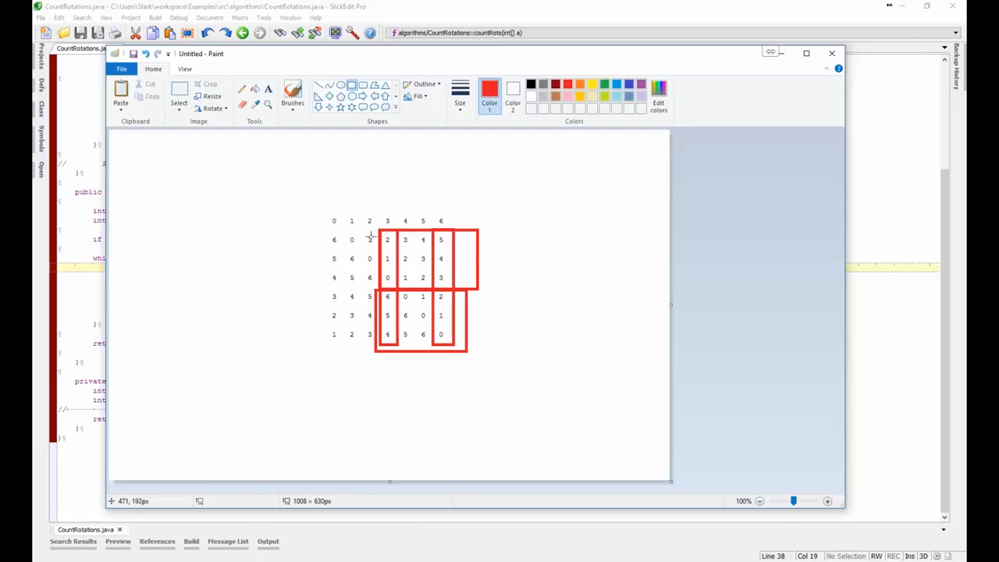